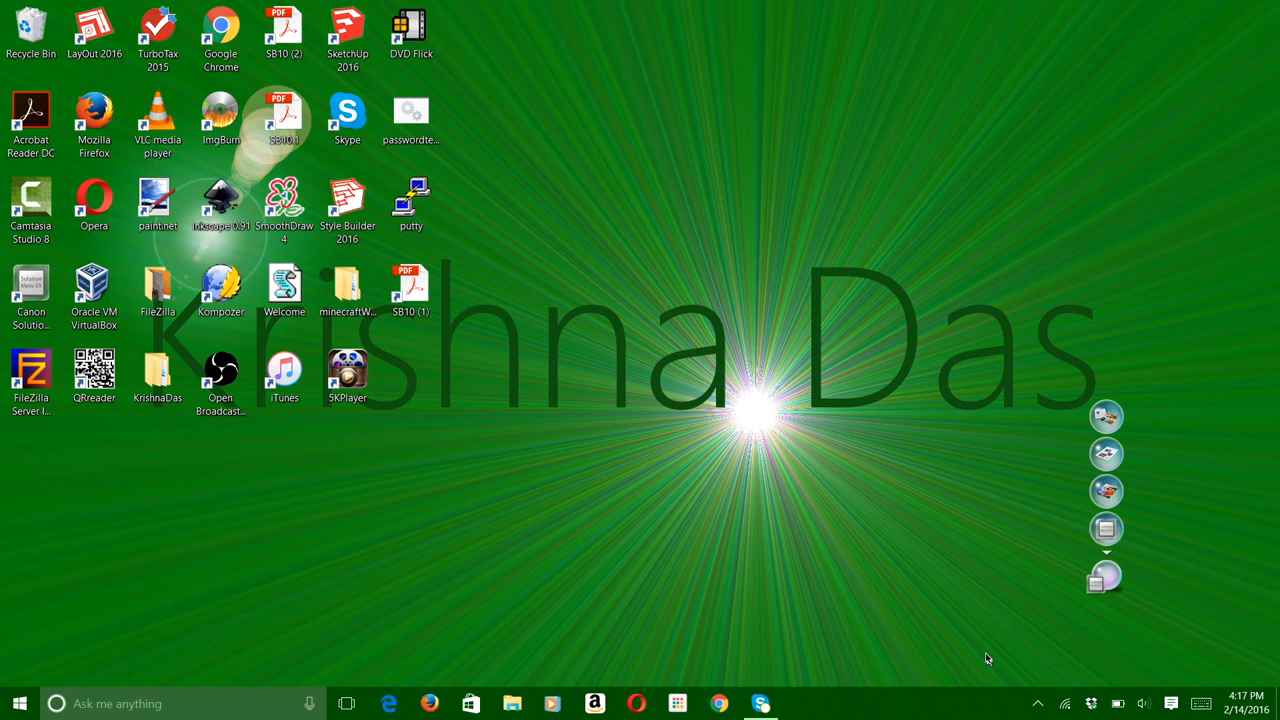
pyautogui.moveTo(837, 558)
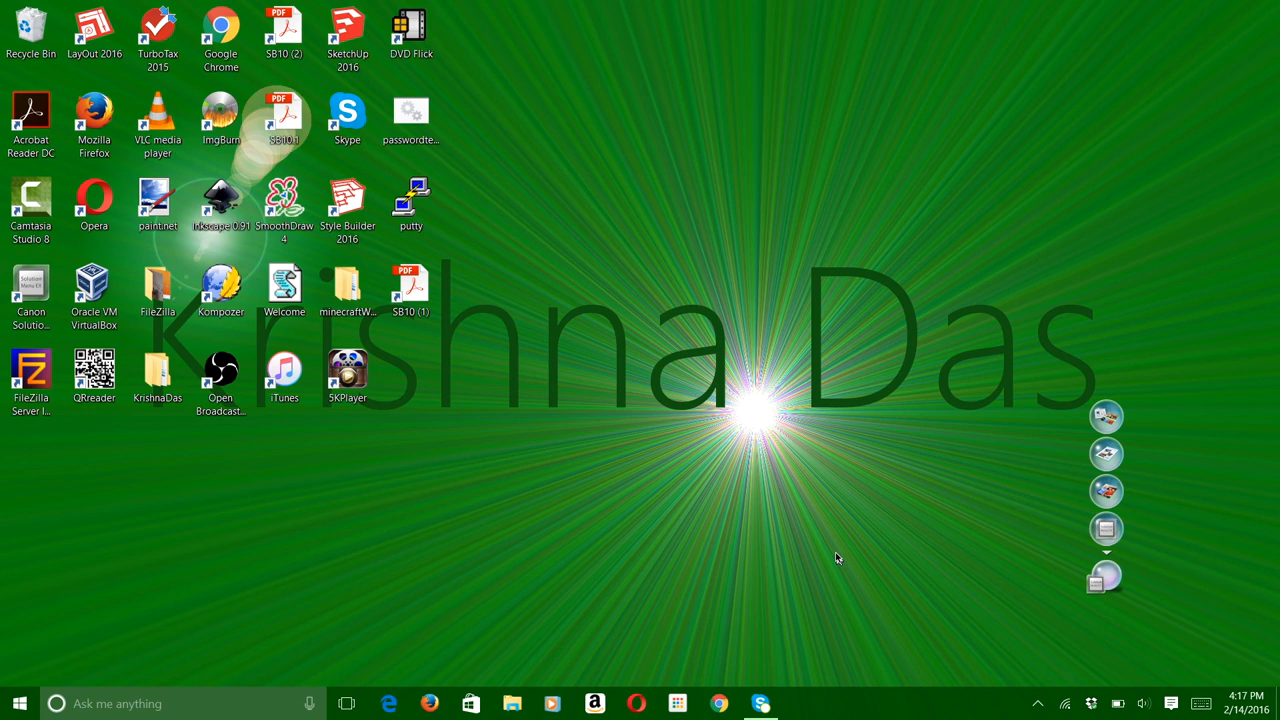
pyautogui.moveTo(670, 506)
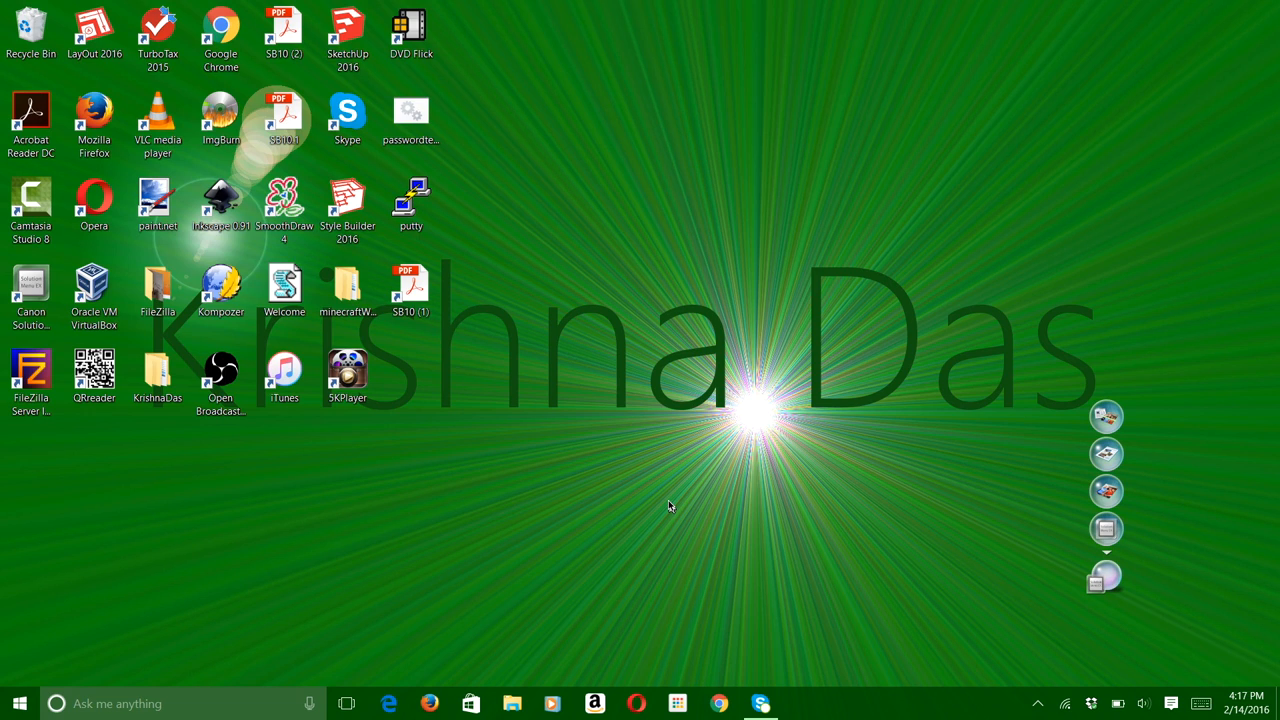
pyautogui.moveTo(785, 420)
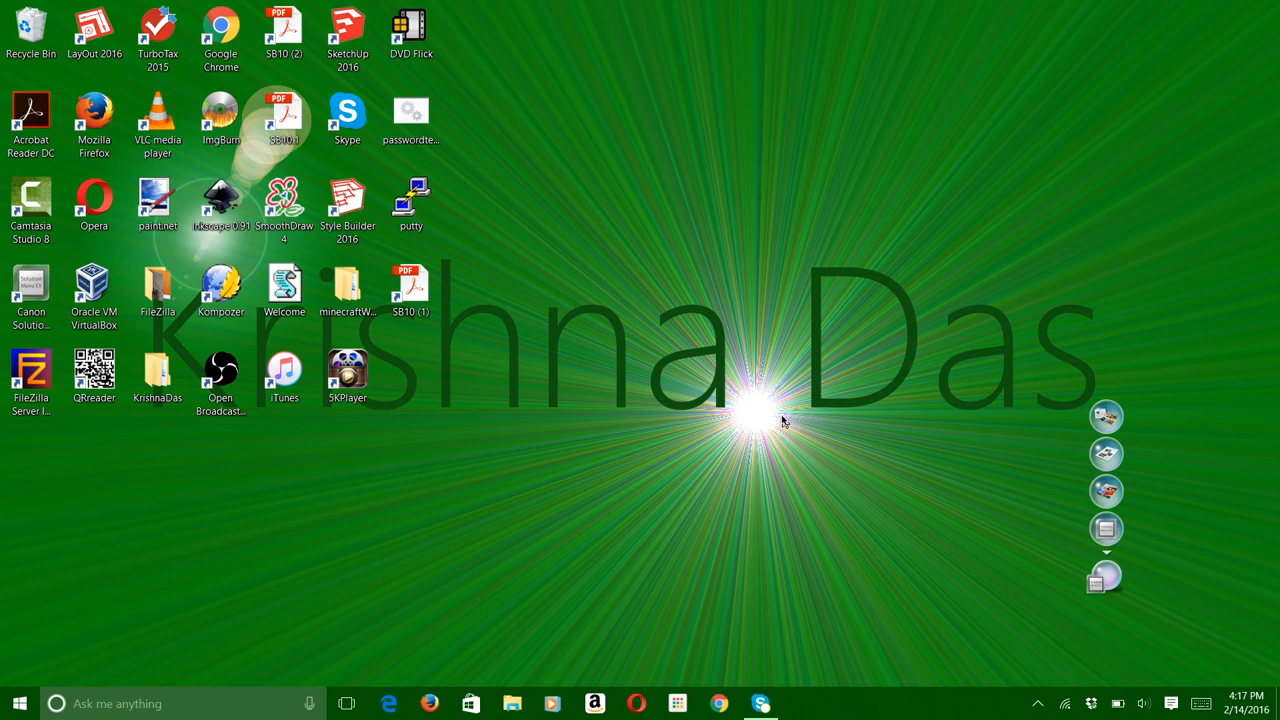
pyautogui.moveTo(563, 468)
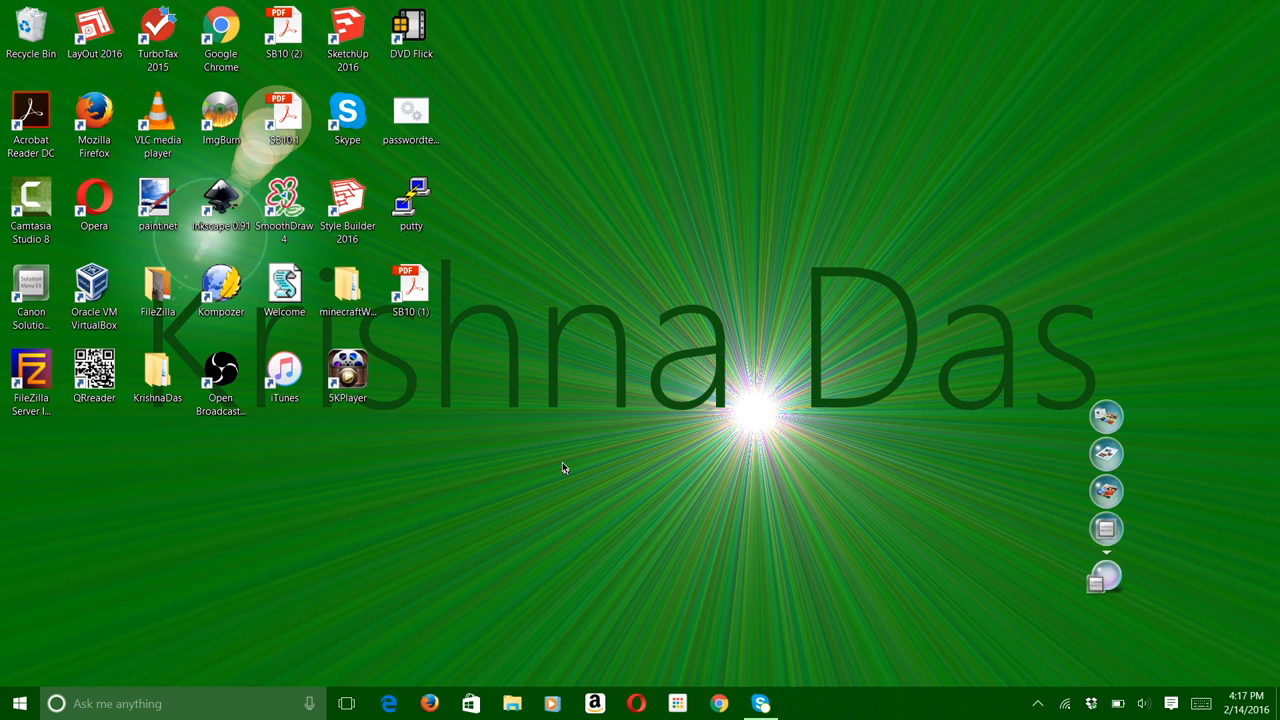
pyautogui.moveTo(818, 583)
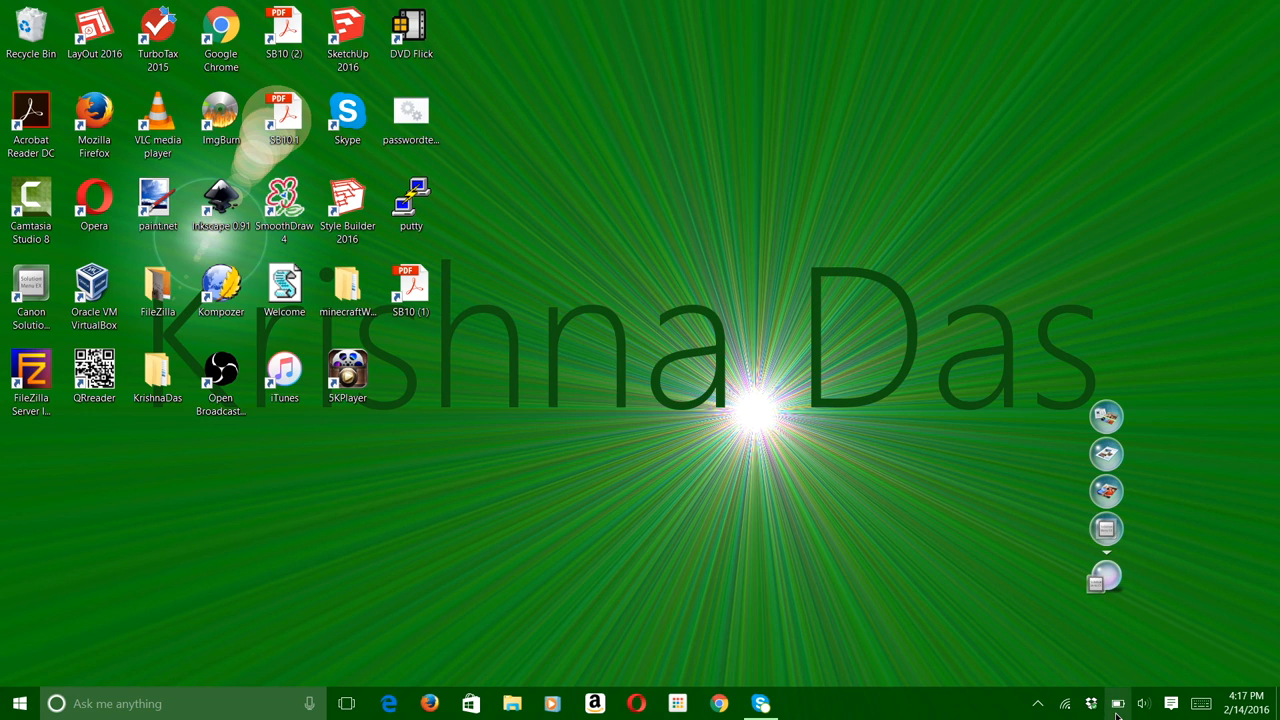
# - Reach the Control Panel Power Options from the battery tray via Power & sleep settings
pyautogui.click(1118, 703)
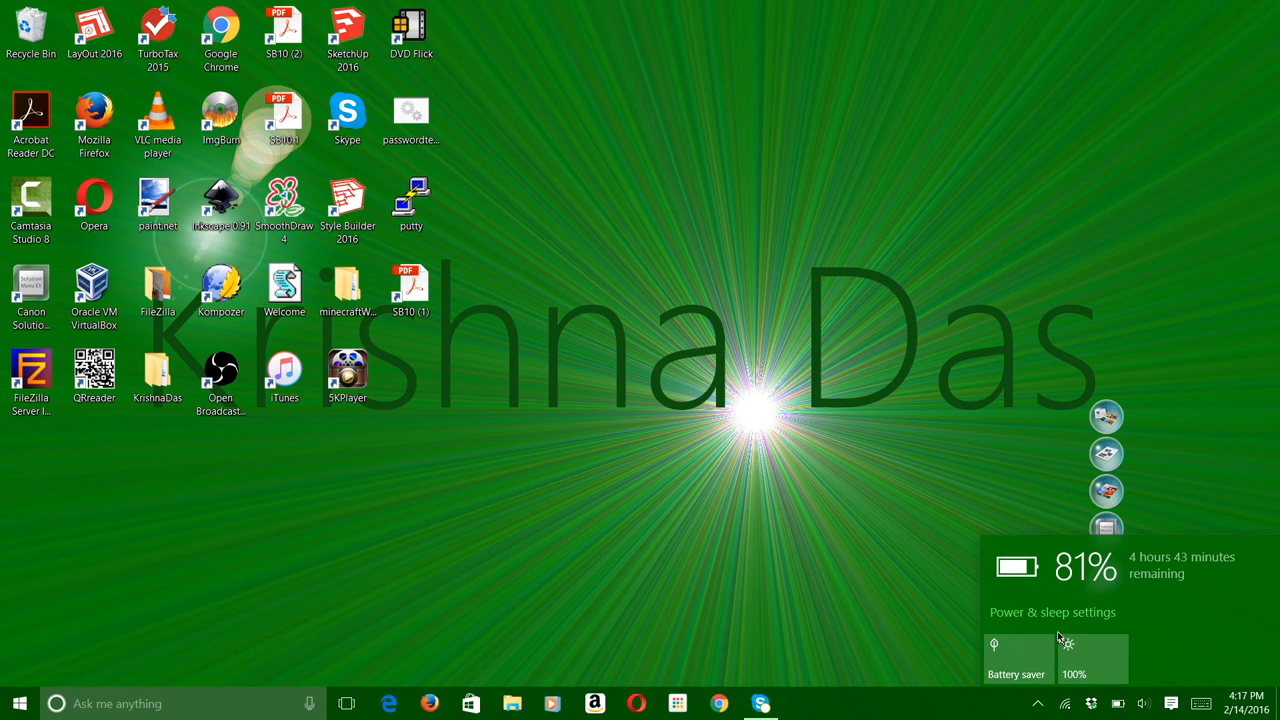
pyautogui.click(1052, 612)
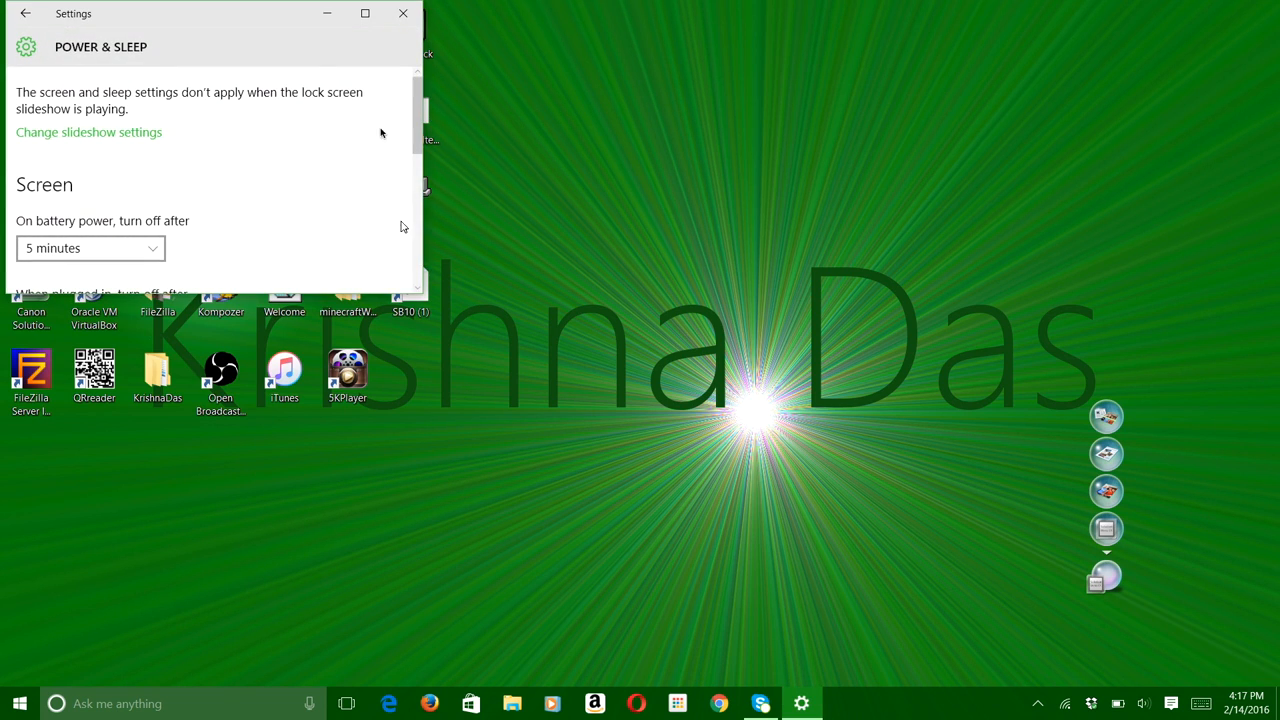
pyautogui.click(365, 13)
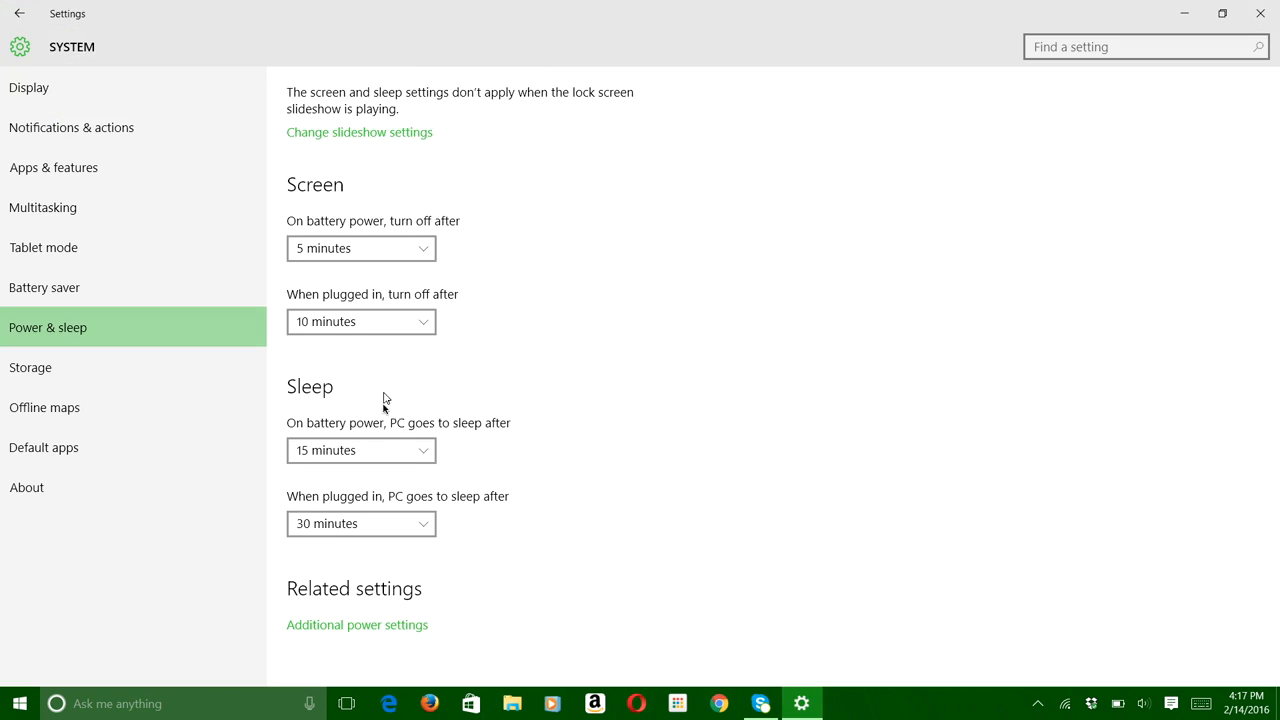
pyautogui.click(357, 624)
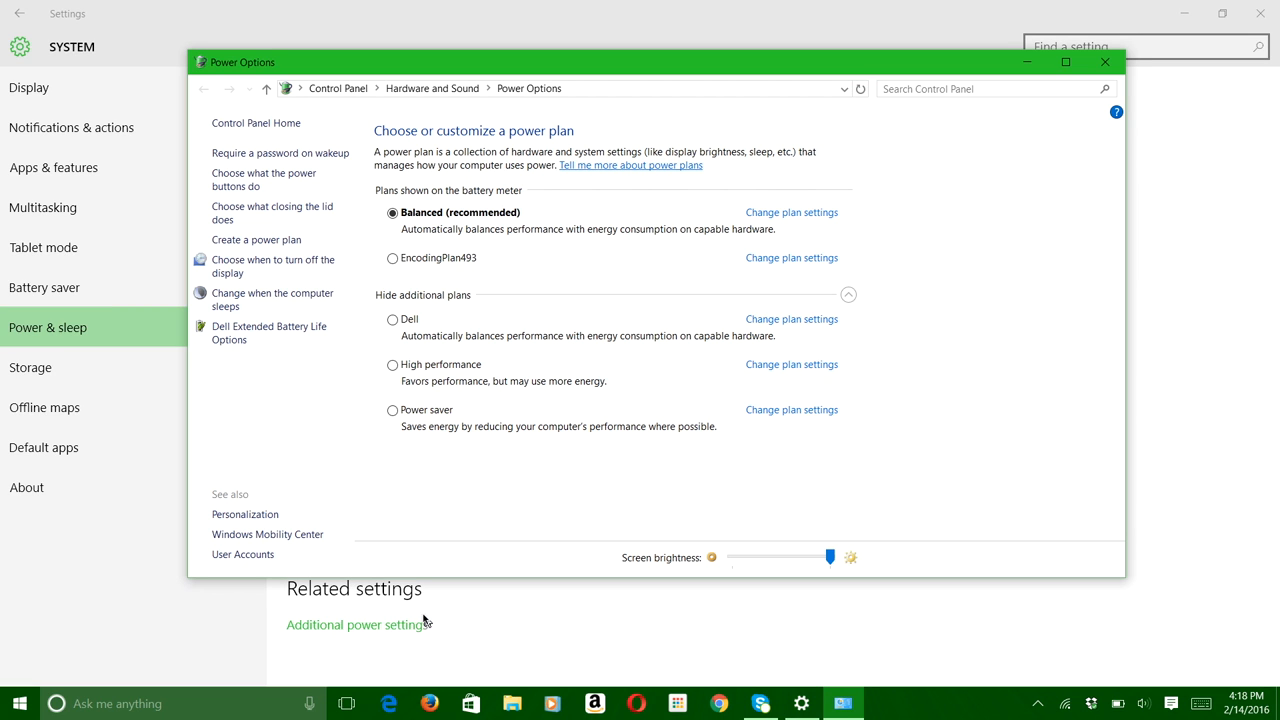
pyautogui.moveTo(1222, 13)
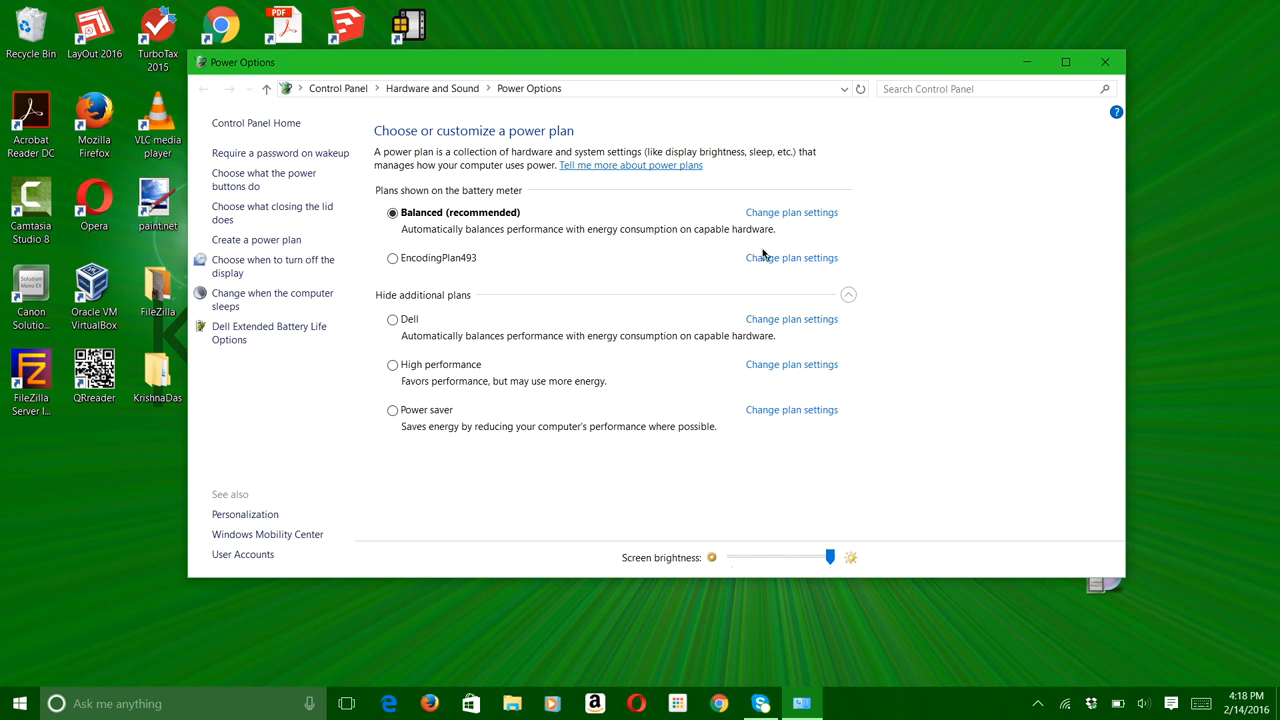
pyautogui.moveTo(490, 218)
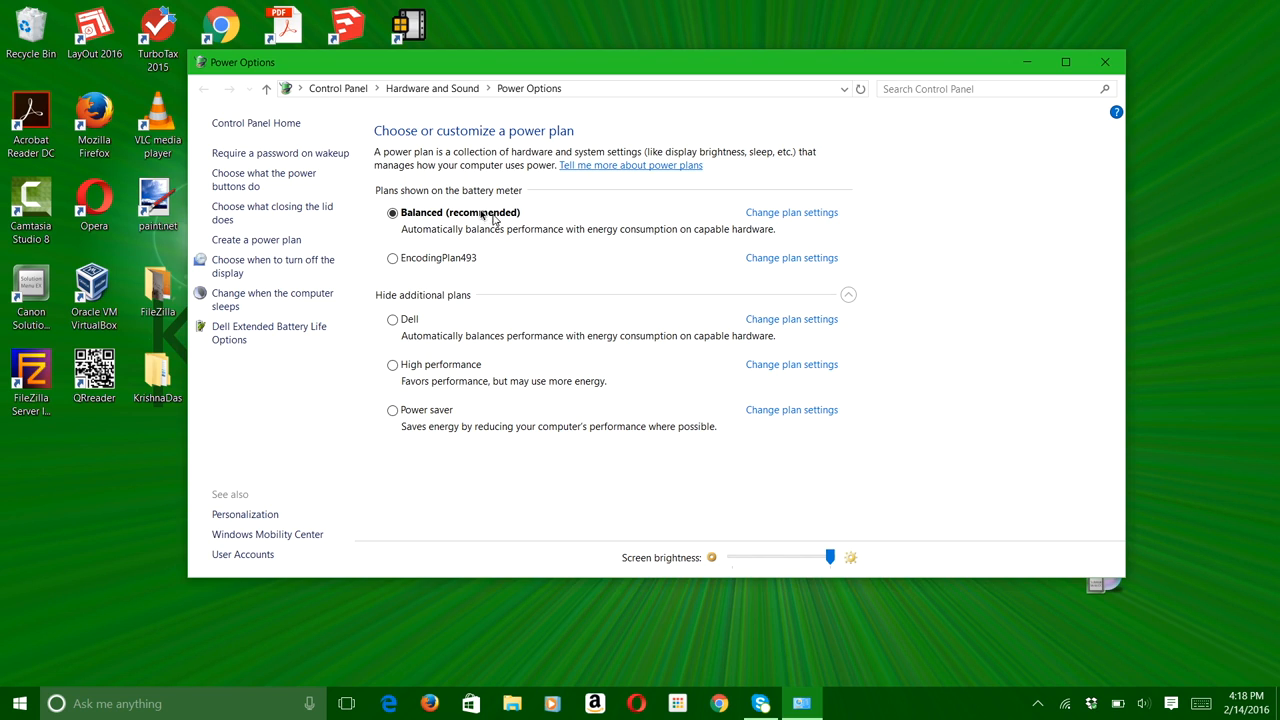
pyautogui.moveTo(805, 212)
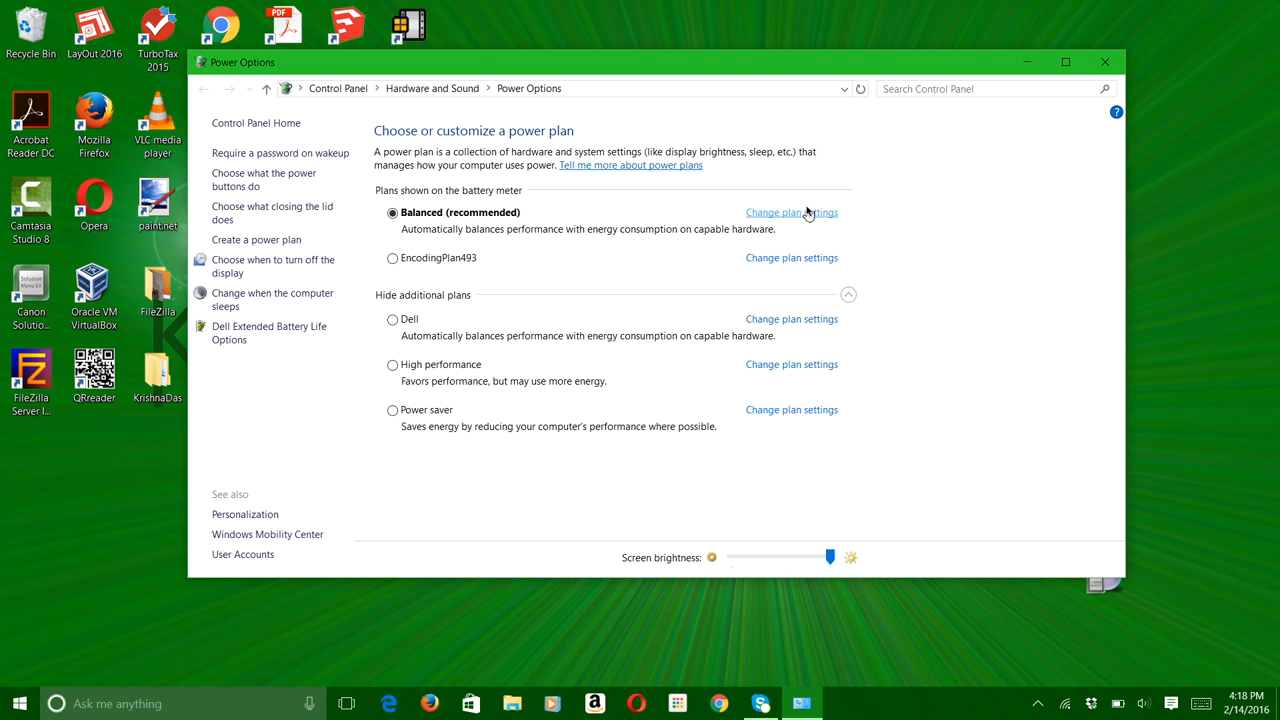
# - Open the Balanced plan's settings and its advanced power settings dialog
pyautogui.click(791, 212)
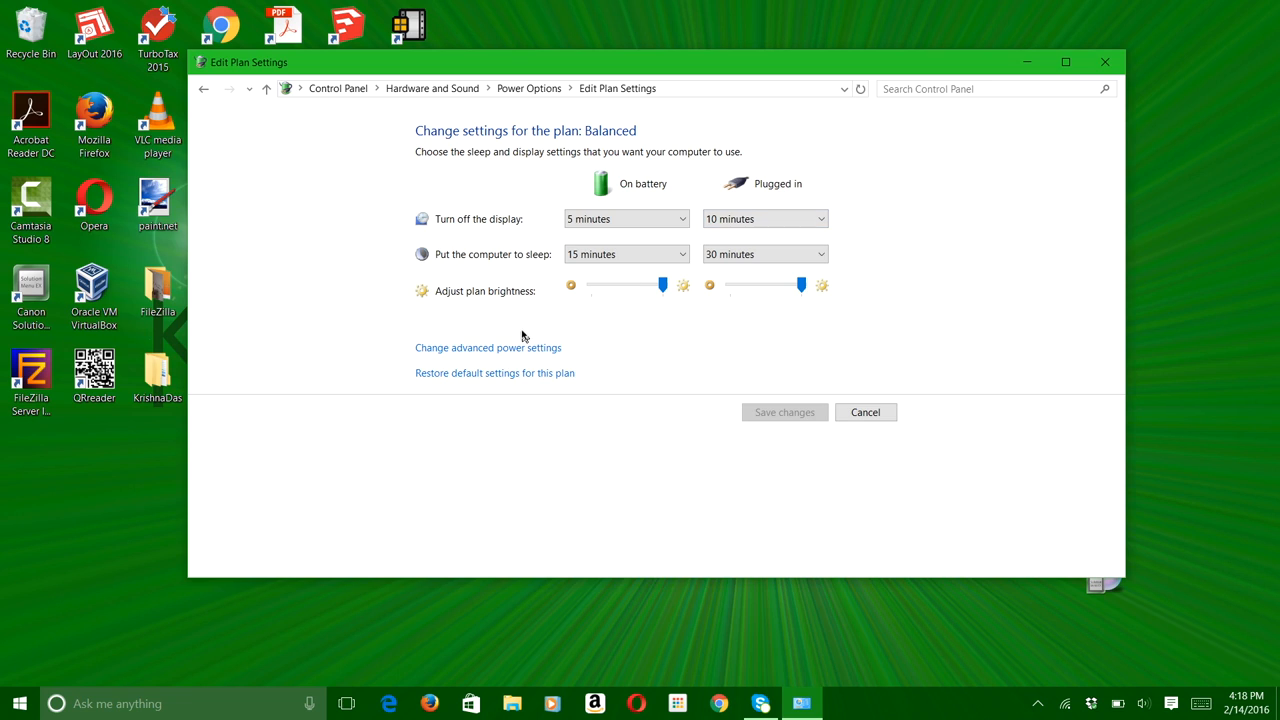
pyautogui.click(488, 347)
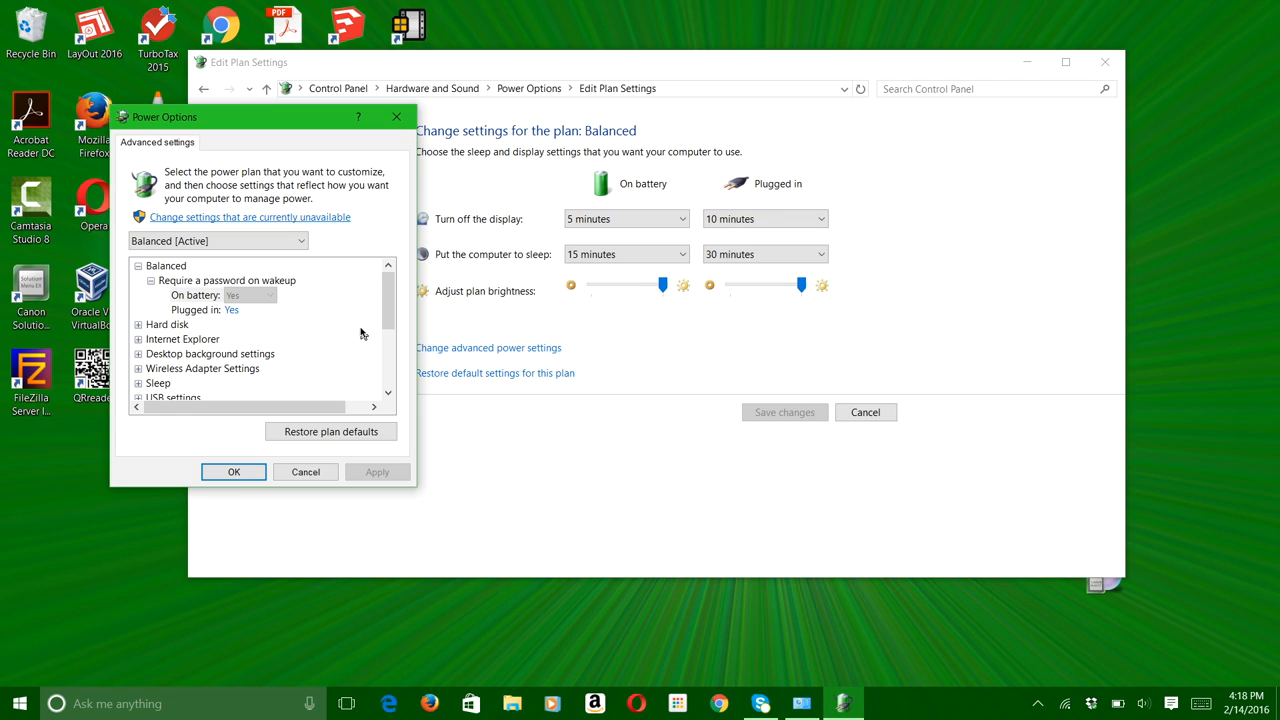
pyautogui.moveTo(225, 318)
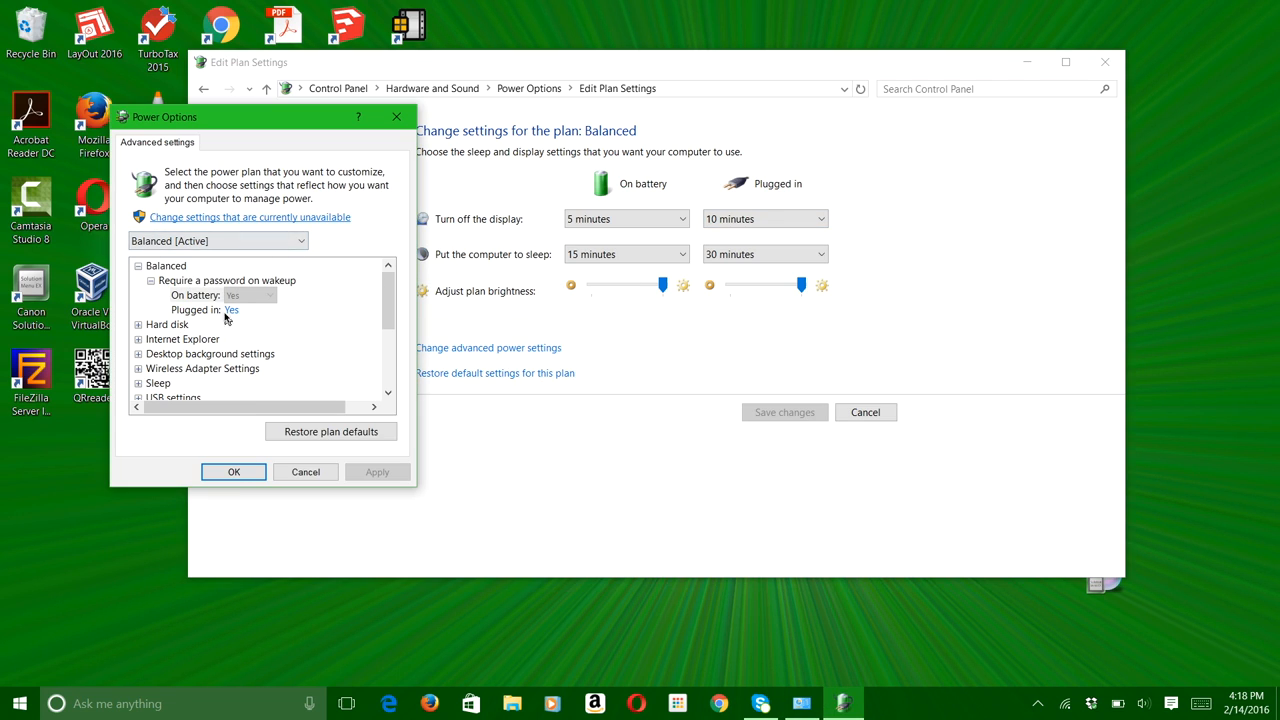
pyautogui.scroll(-3)
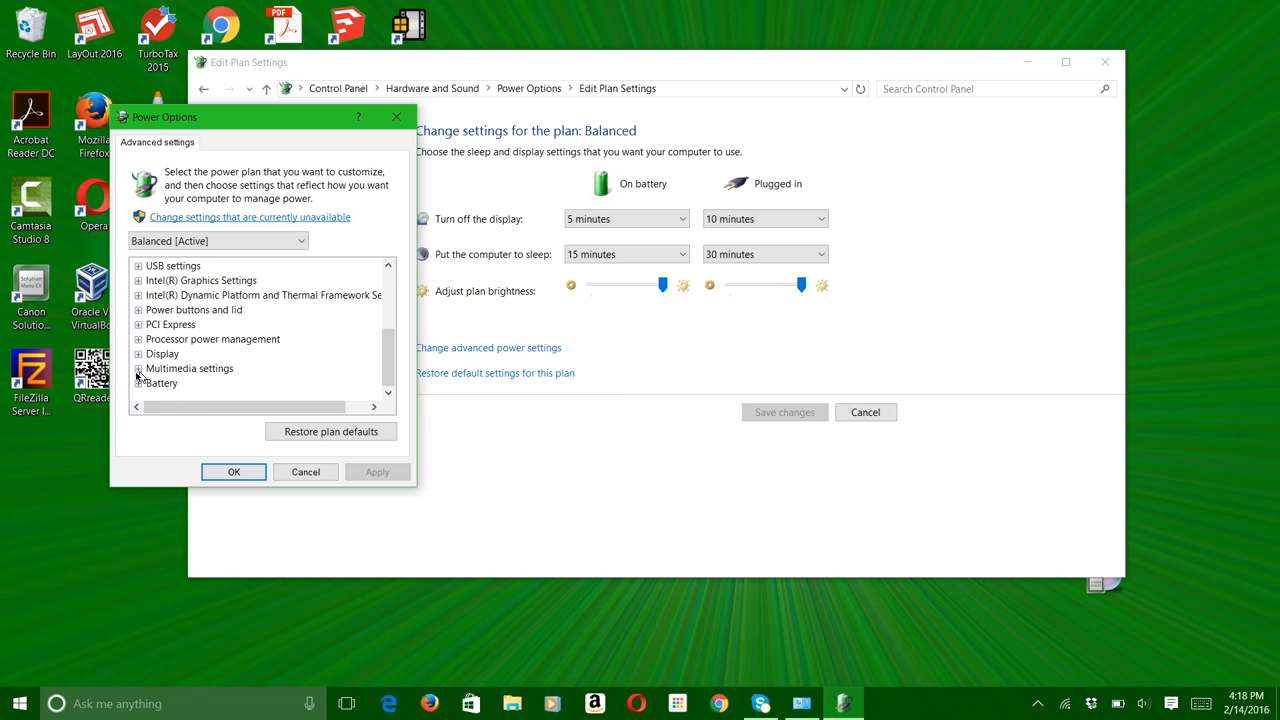
# - Under Display > Enable adaptive brightness, set Plugged in to Off, leaving On battery On
pyautogui.click(138, 353)
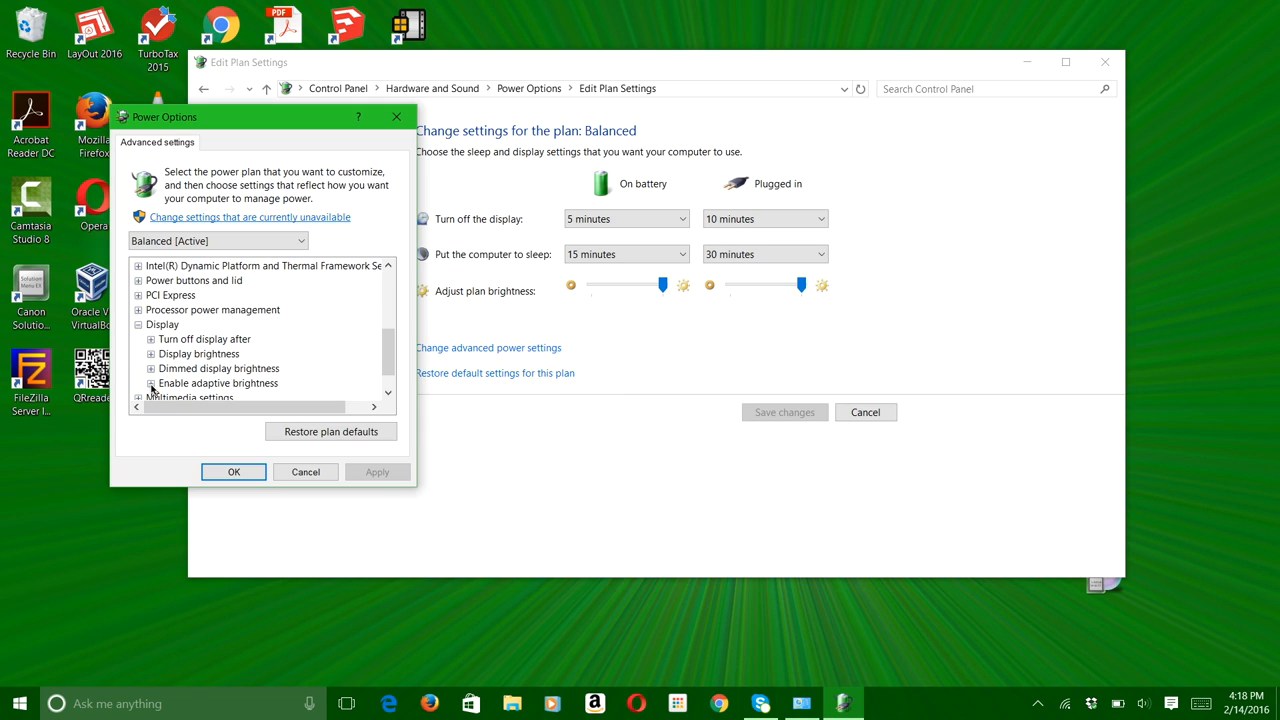
pyautogui.click(151, 383)
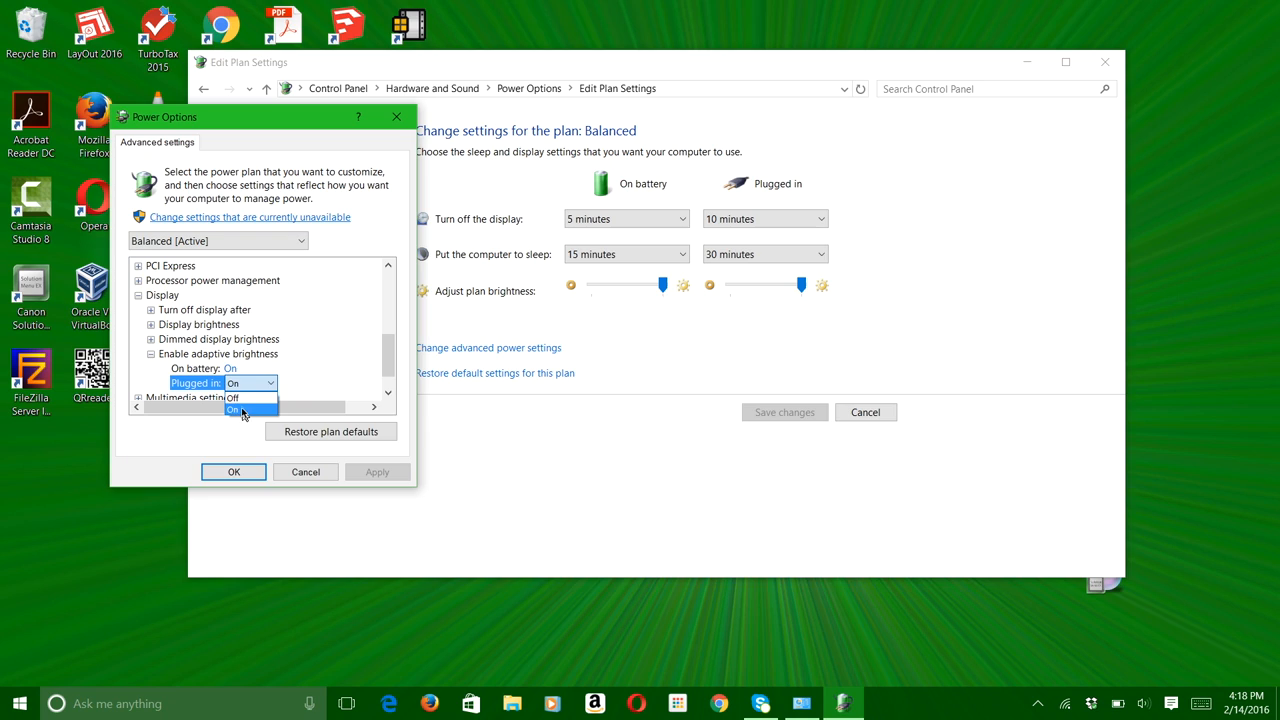
pyautogui.click(236, 397)
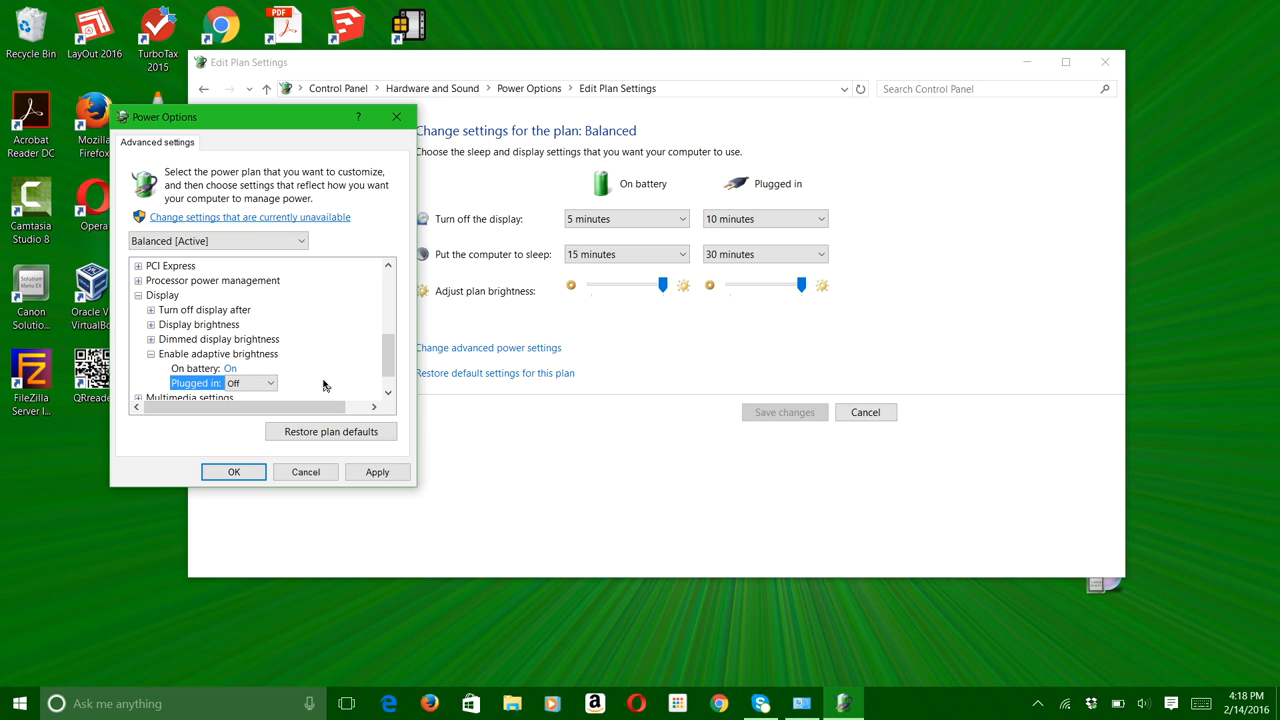
pyautogui.click(270, 383)
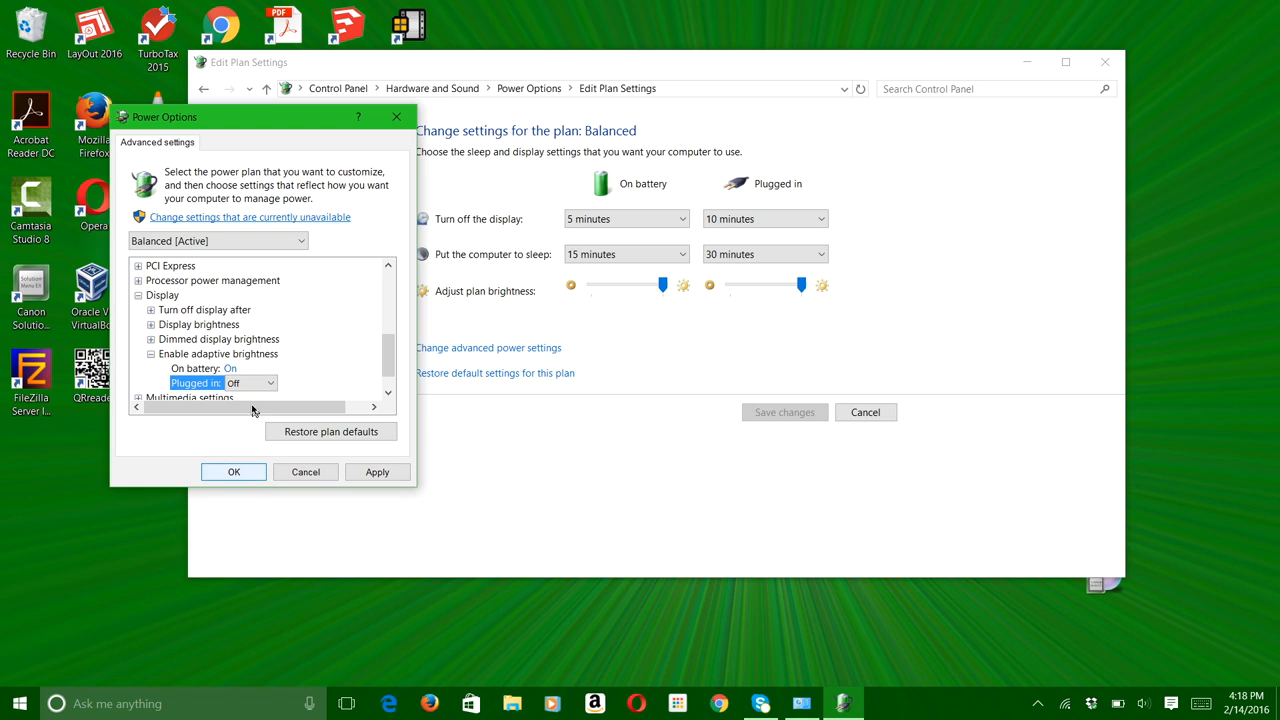
pyautogui.click(268, 383)
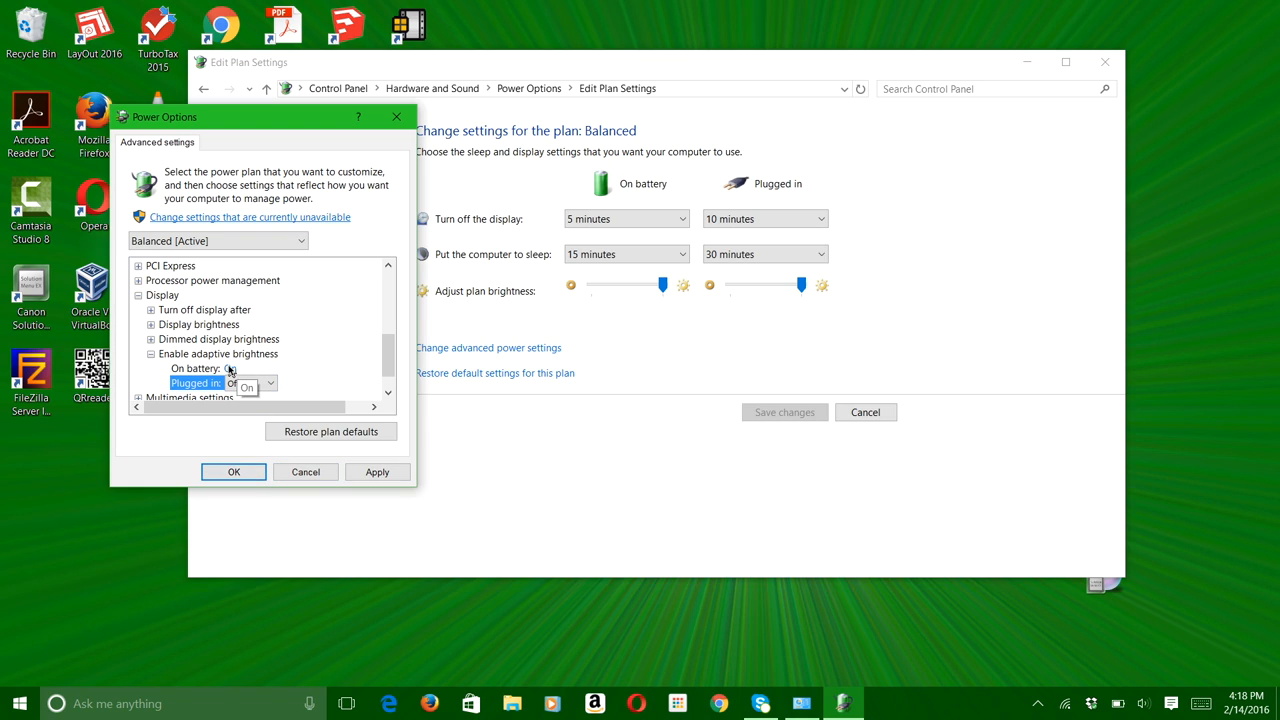
pyautogui.click(248, 388)
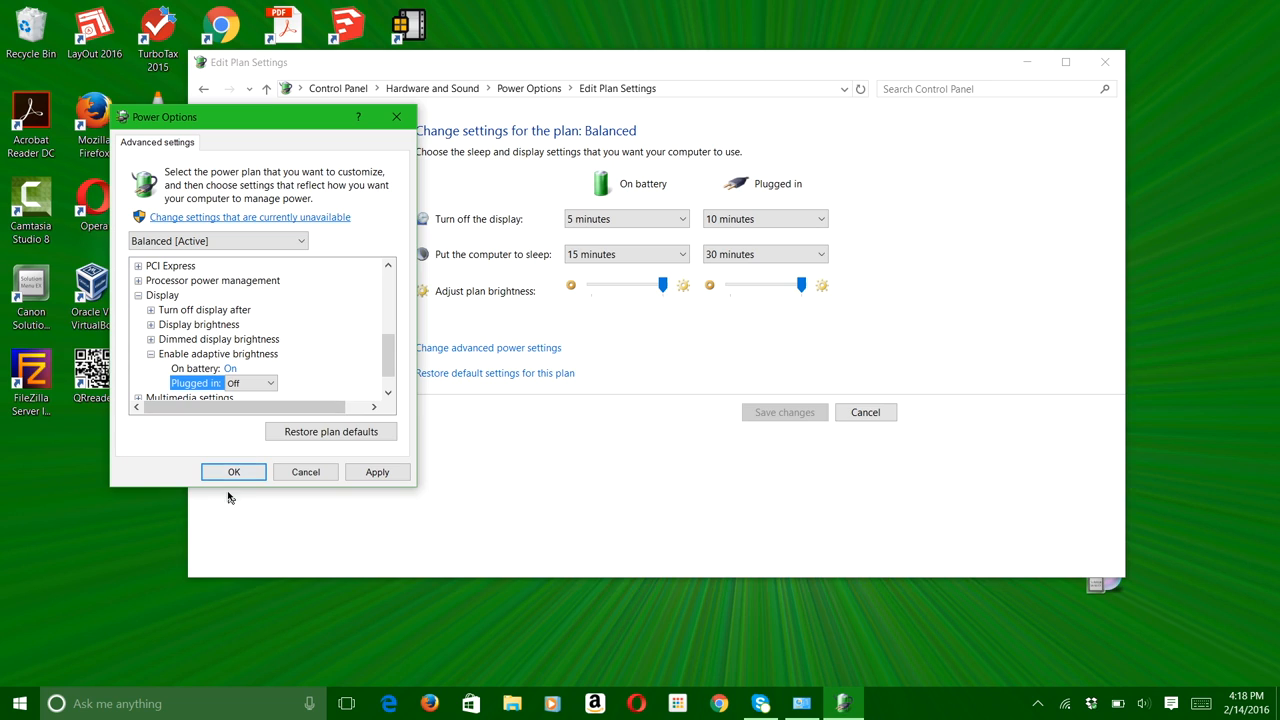
# - Confirm with OK and close the plan settings window, returning to the desktop
pyautogui.click(233, 471)
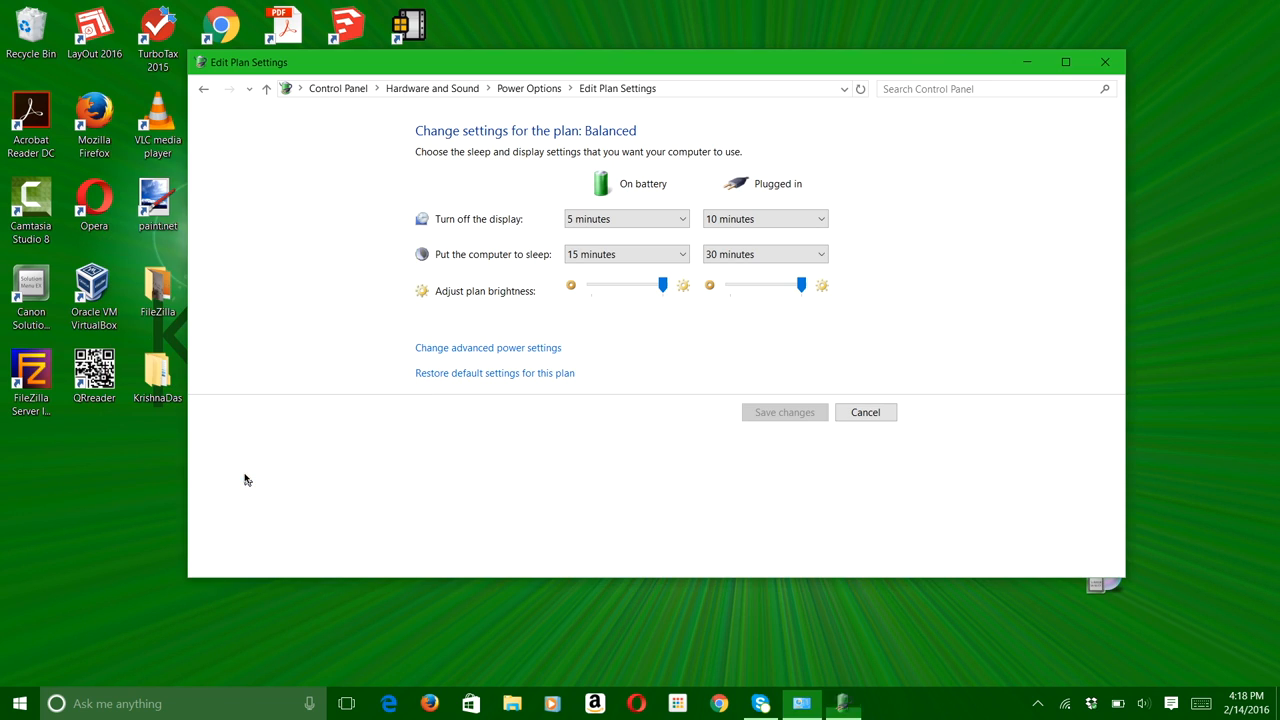
pyautogui.moveTo(1105, 62)
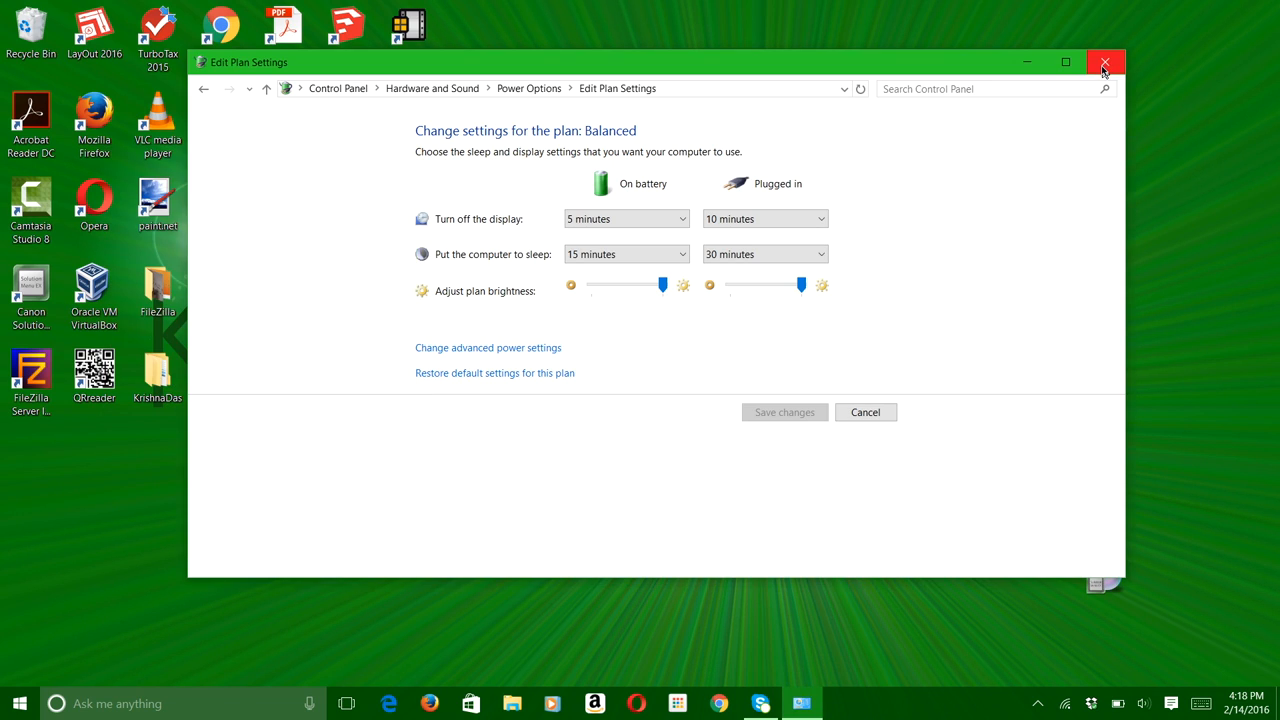
pyautogui.click(1105, 62)
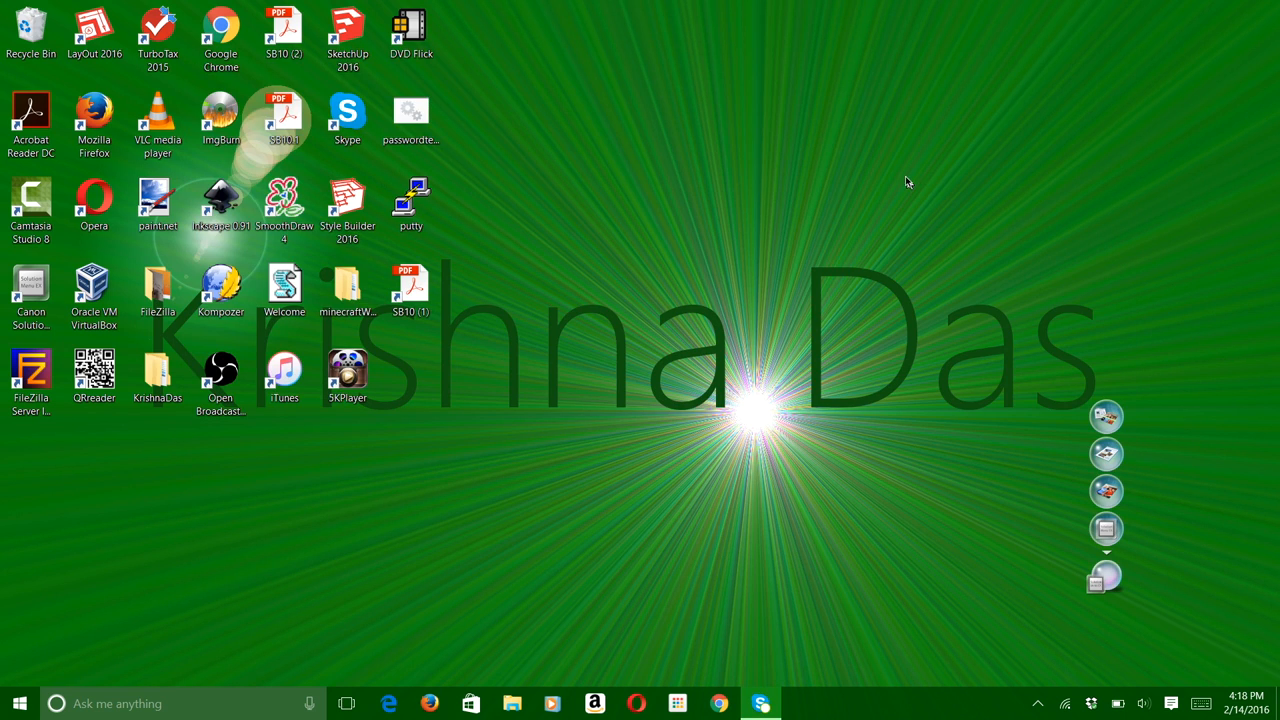
pyautogui.moveTo(188, 248)
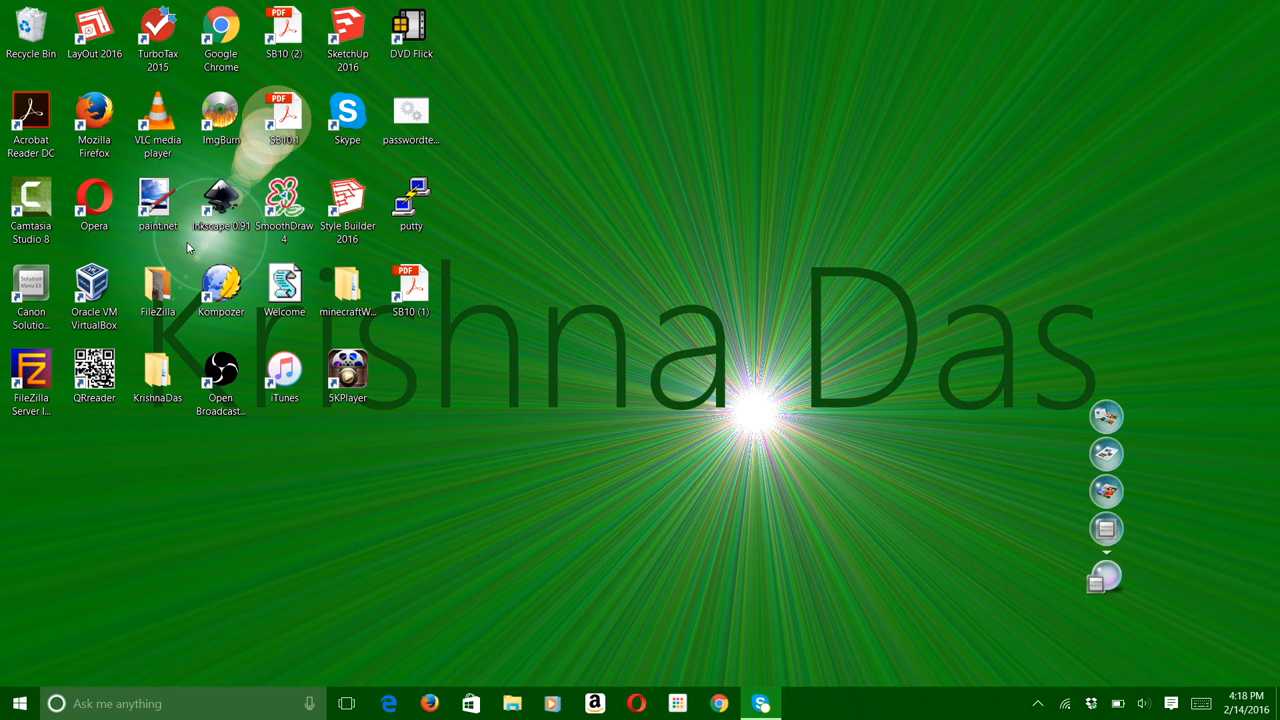